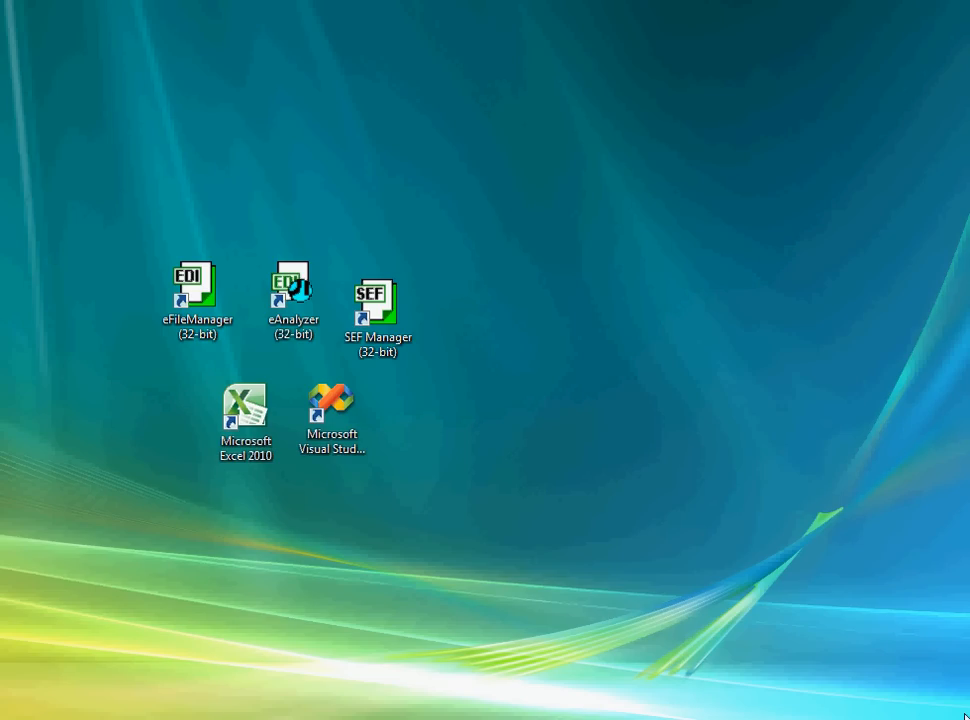
mouse_move(400, 641)
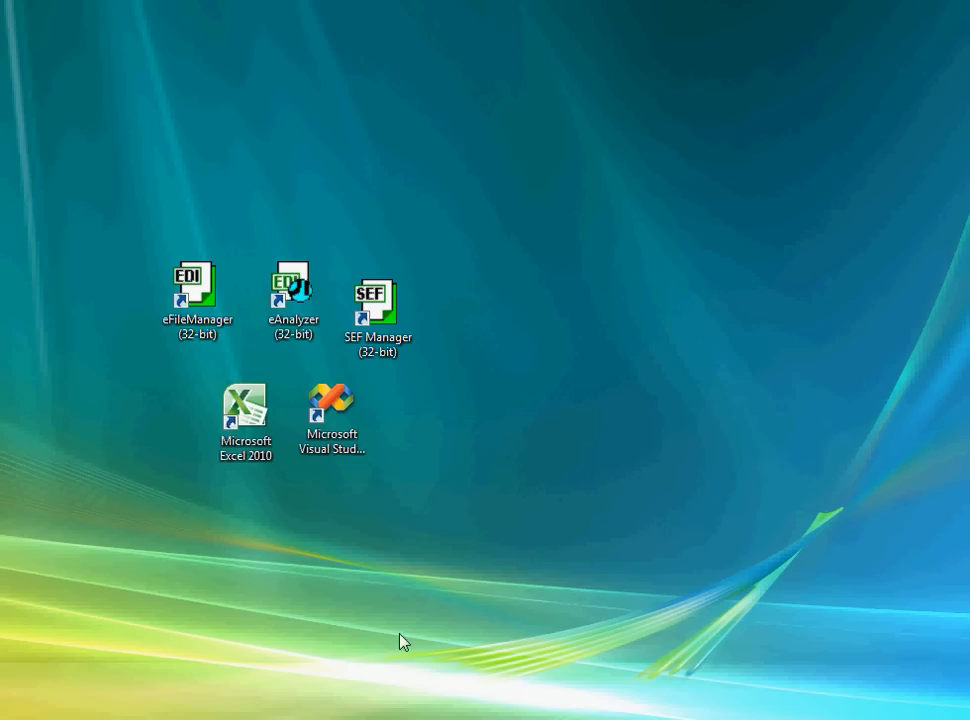
Open GenTran834.xls, generate the EDI 834 from the two member rows, and dismiss the output.
click(246, 410)
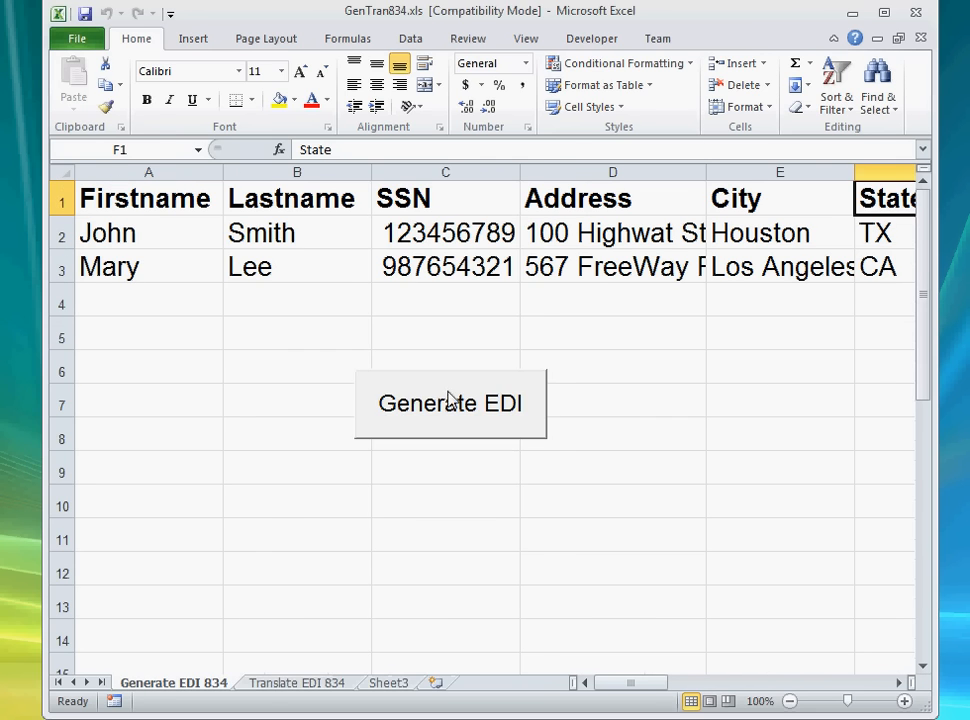
click(450, 403)
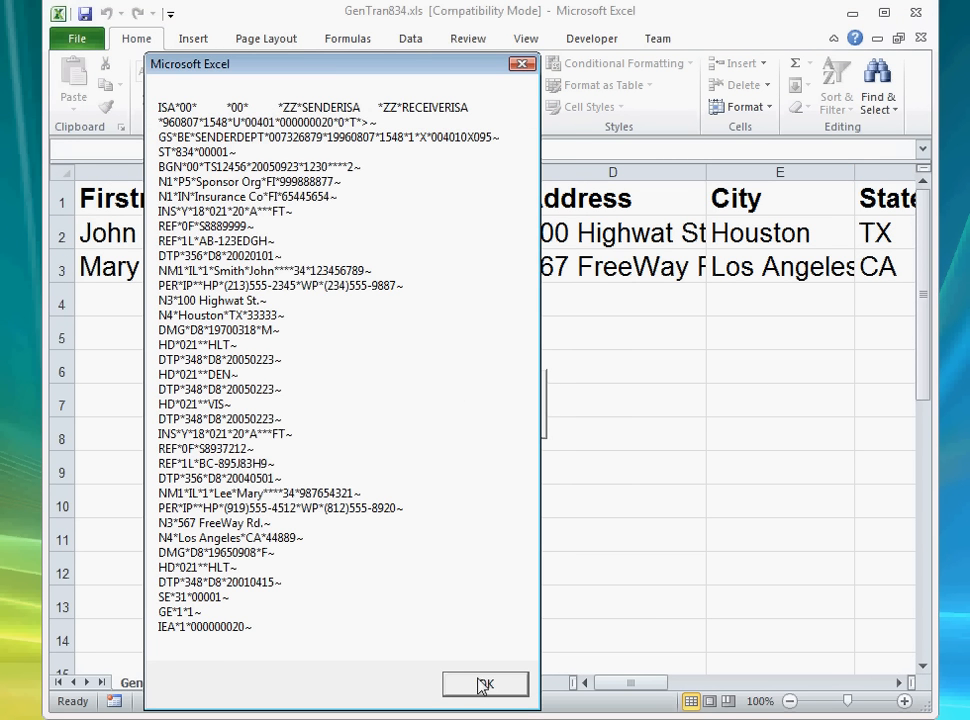
click(485, 684)
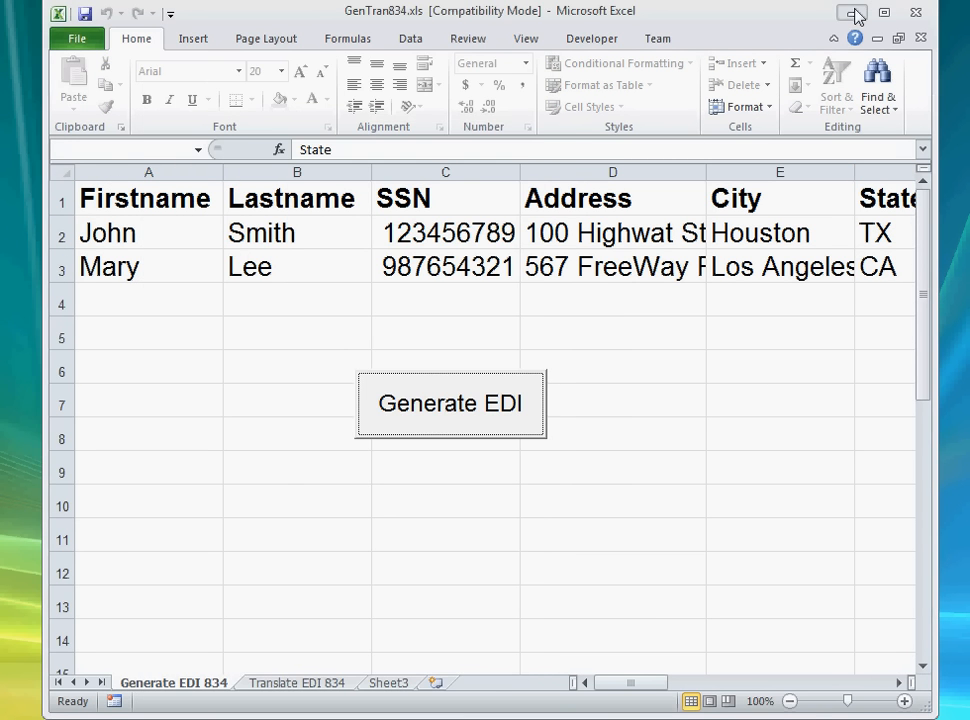
Run the Visual Studio C# sample to produce an X12 999 acknowledgment, then close it.
click(853, 12)
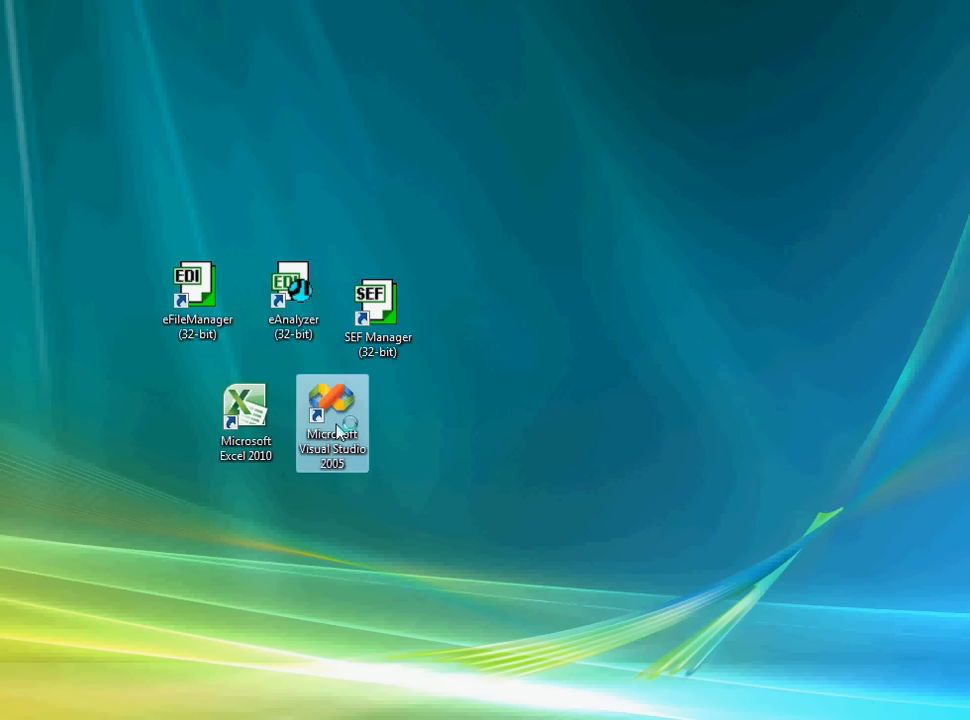
double_click(333, 407)
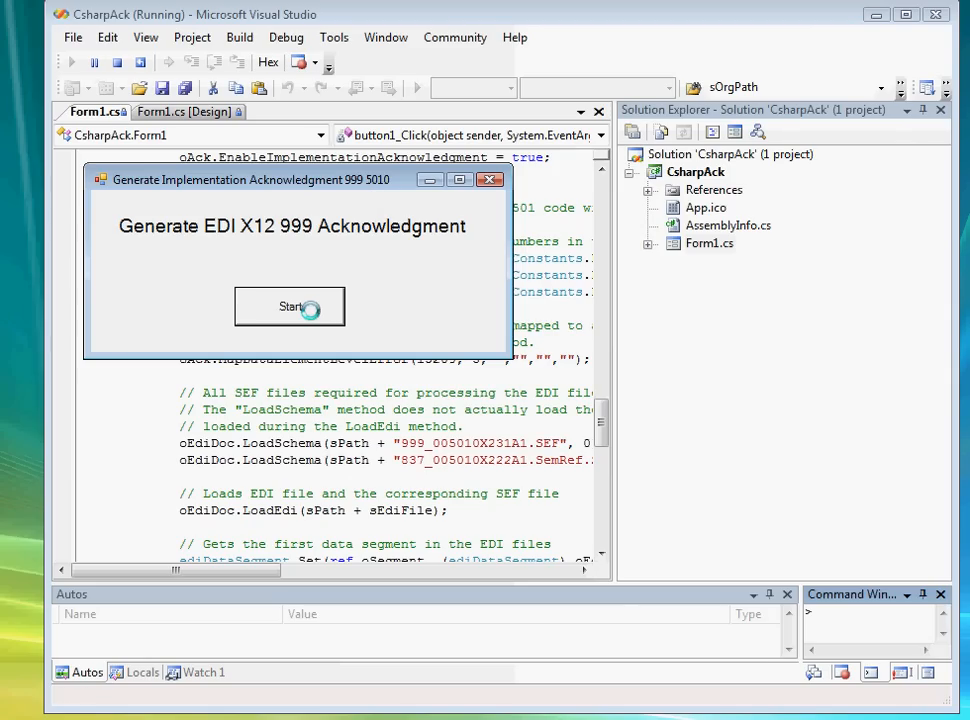
click(290, 307)
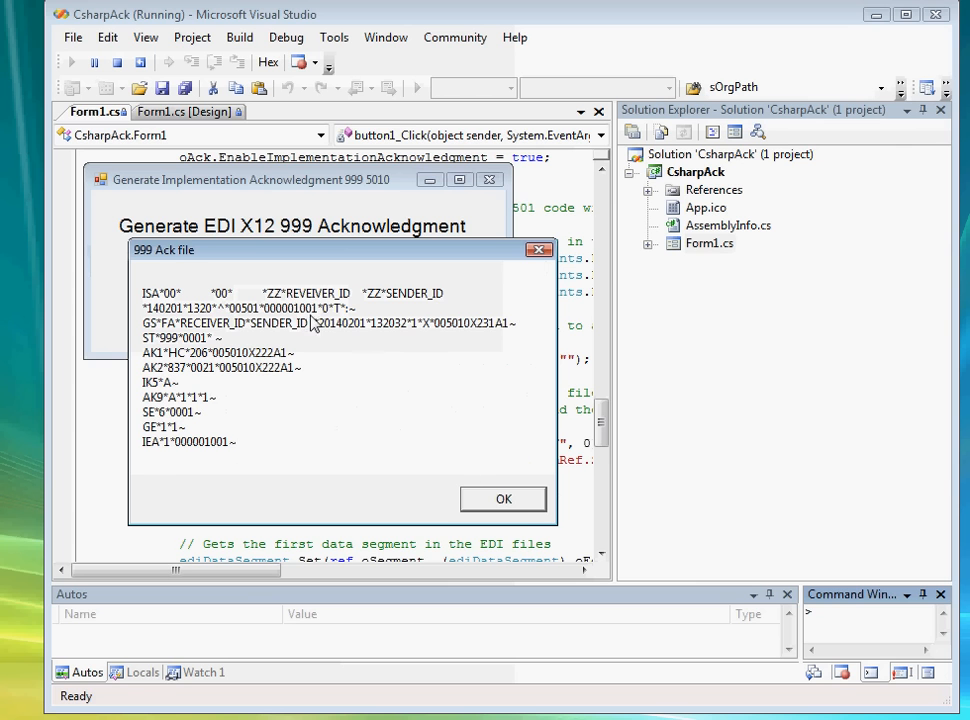
click(503, 499)
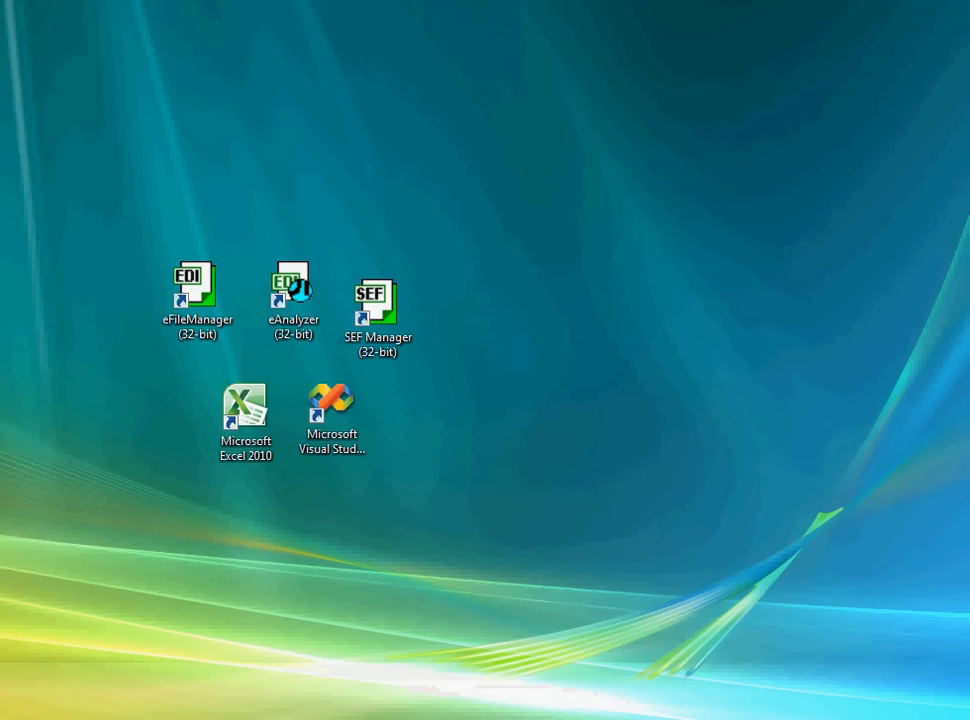
Restore the GenTran834 workbook and open its macro code from the Developer tab.
double_click(244, 408)
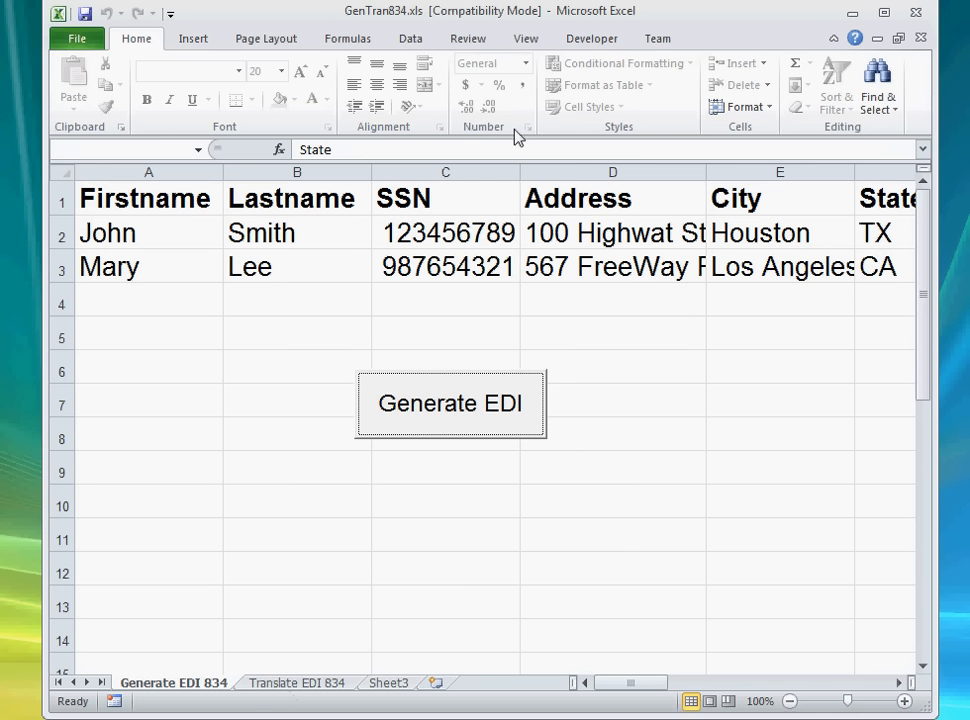
click(591, 38)
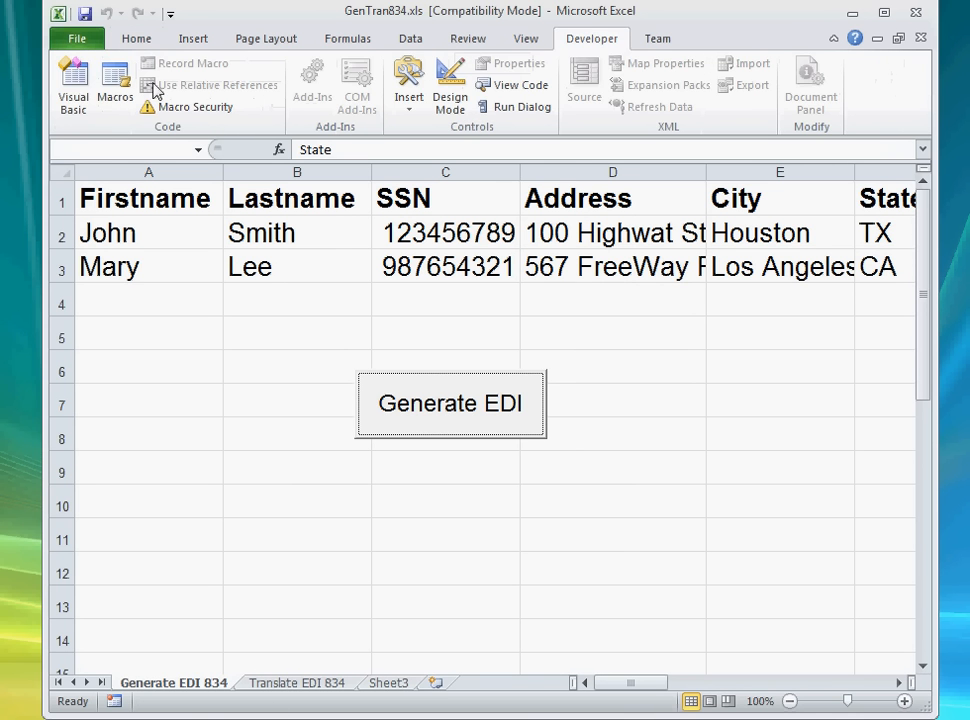
click(72, 84)
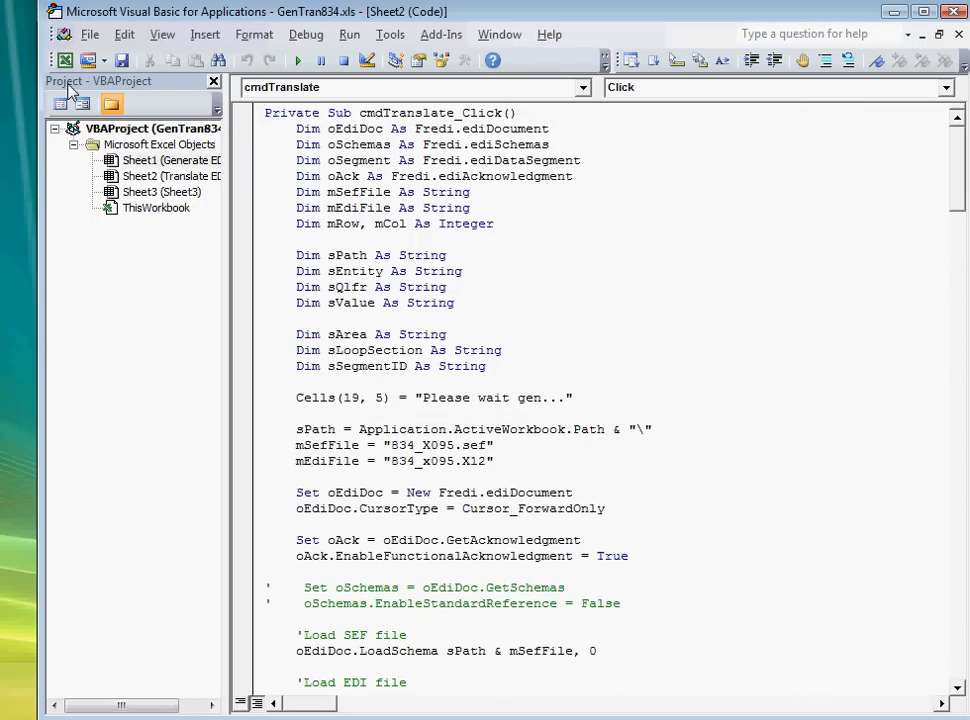
Check that the References dialog lists EDIdEv Framework EDI 5.6 as ticked.
click(389, 34)
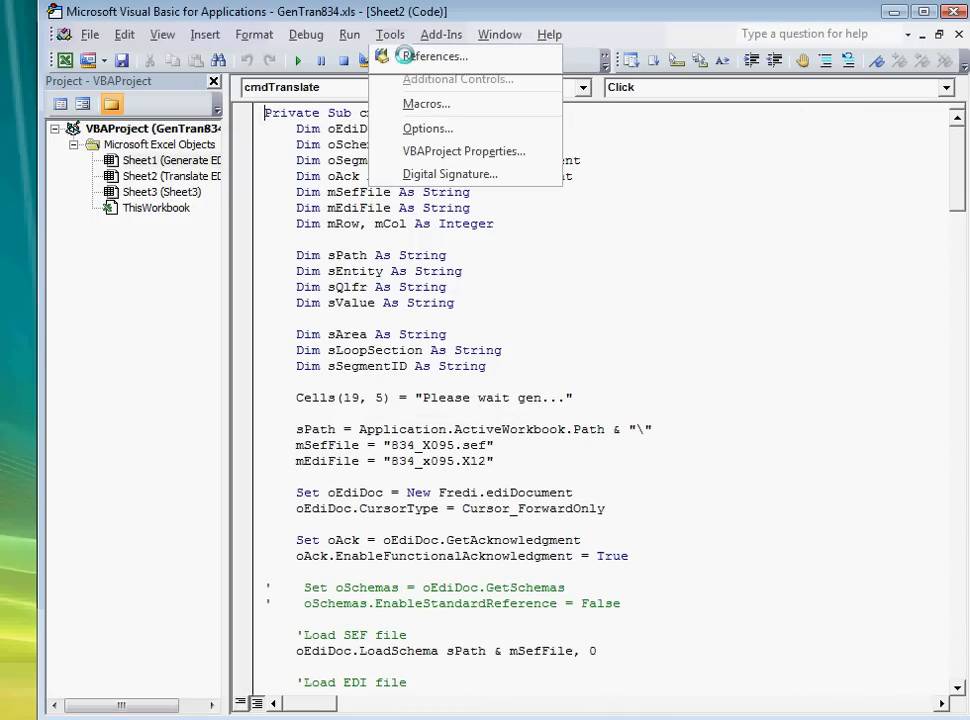
click(434, 56)
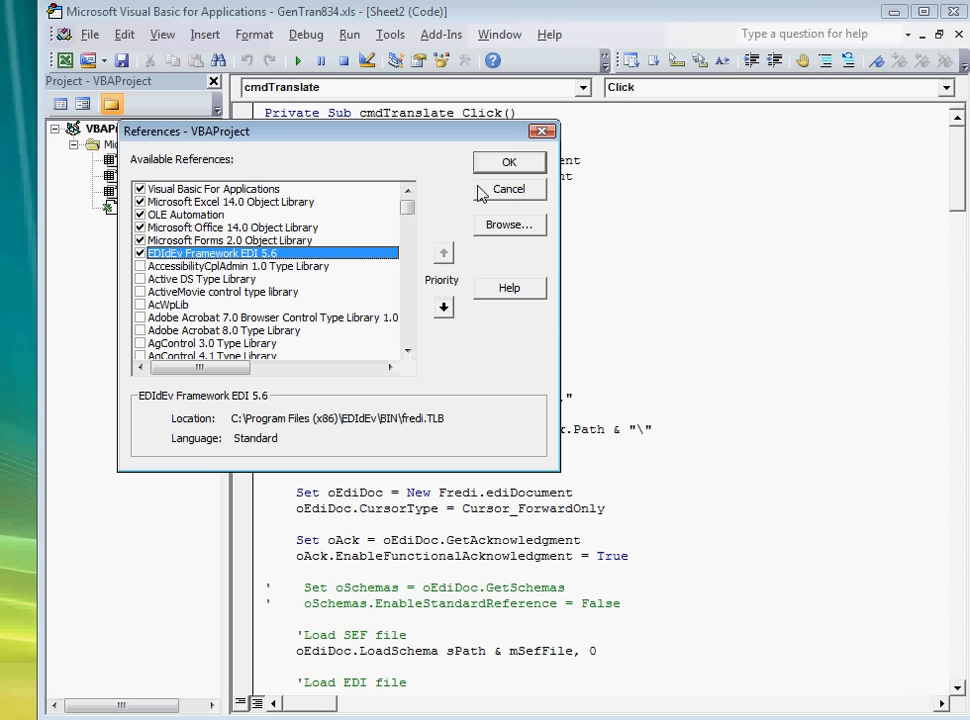
click(509, 161)
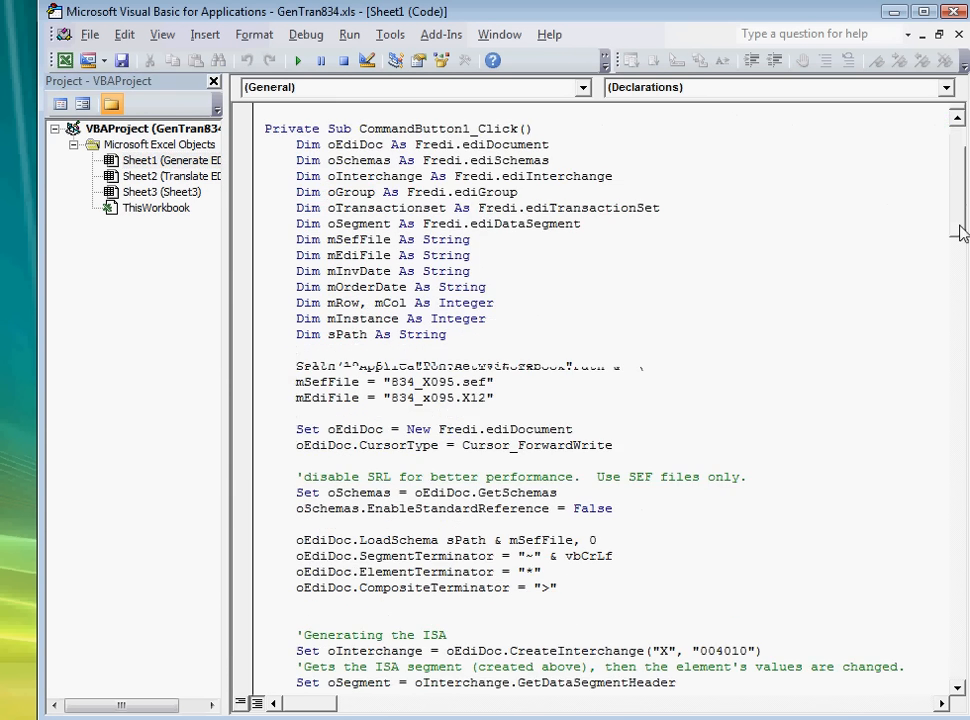
Scroll through Sheet1's CommandButton1_Click to read how cells map to 834 segments.
scroll(down, 3)
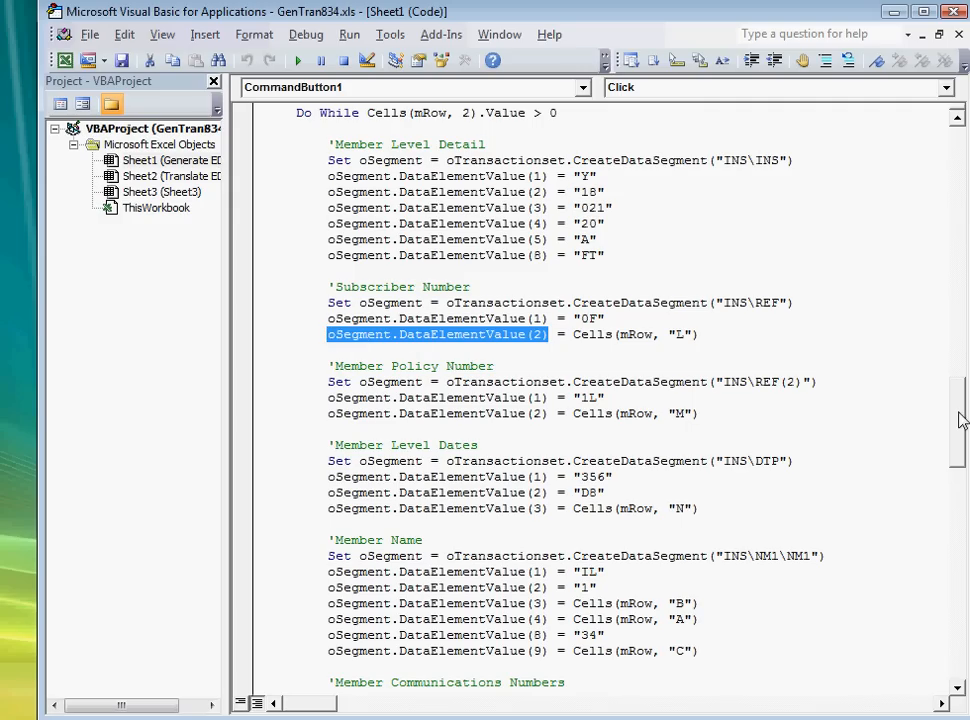
scroll(down, 3)
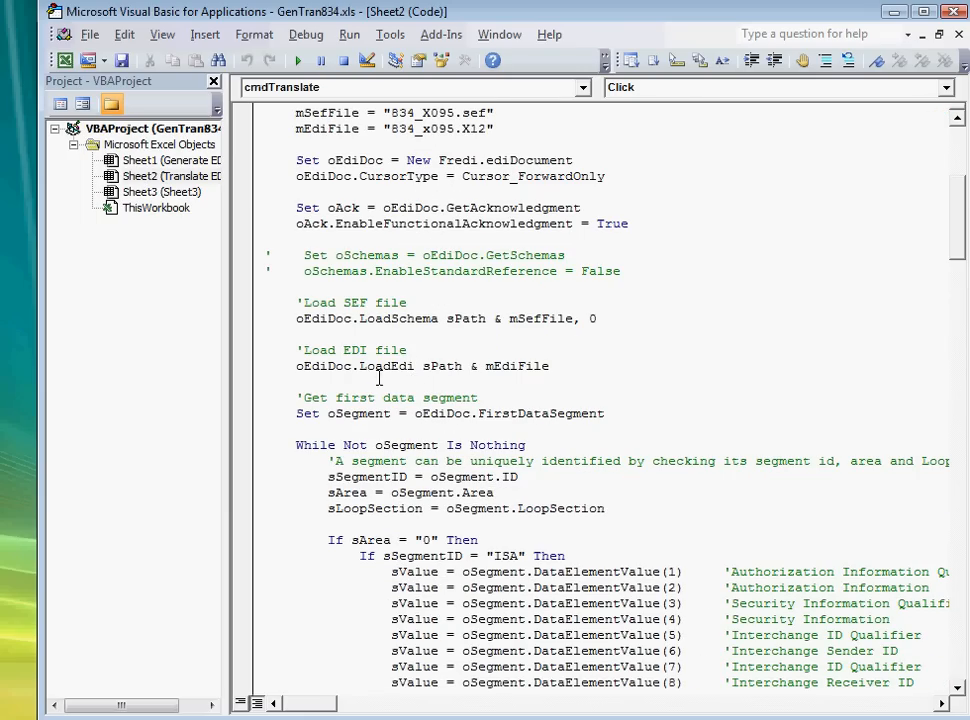
Highlight the EDI file loading call and the REF-to-column mappings in cmdTranslate_Click.
double_click(384, 365)
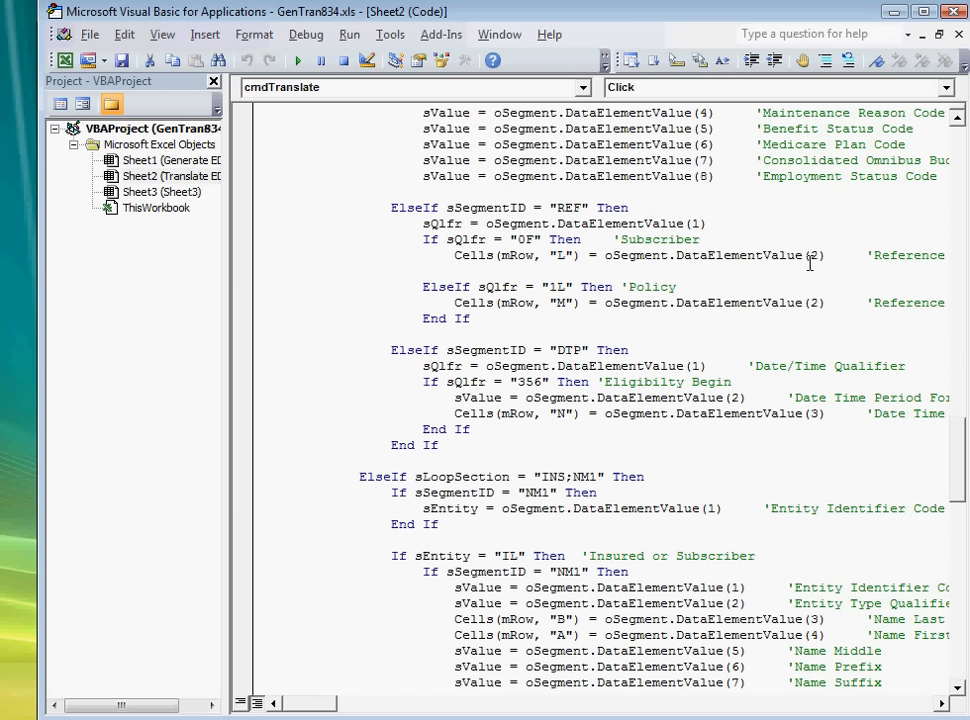
drag(605, 255, 823, 255)
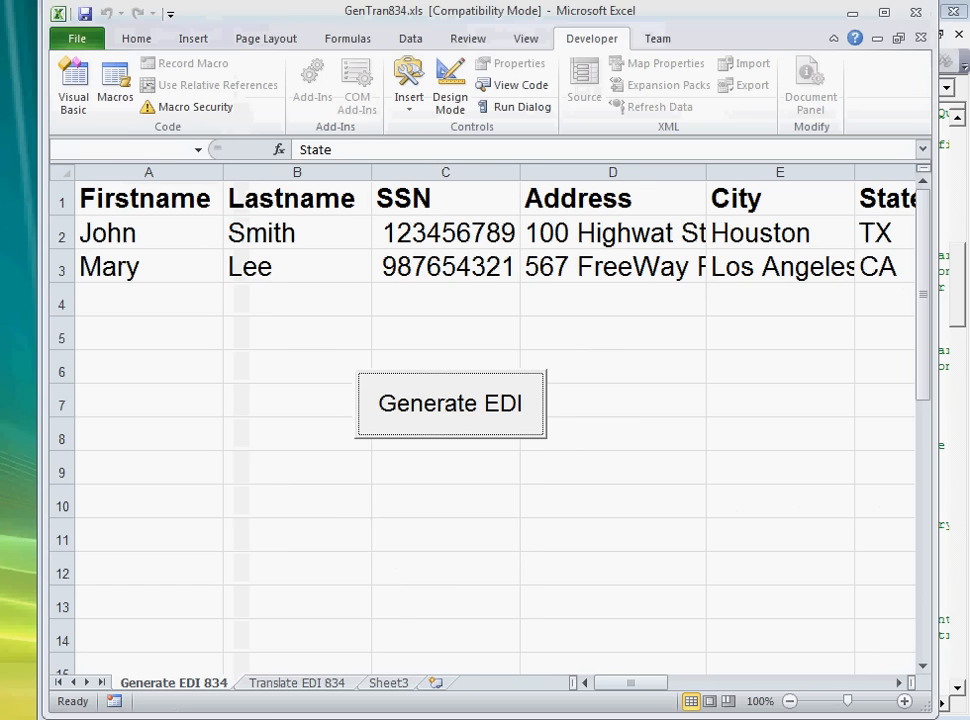
click(450, 403)
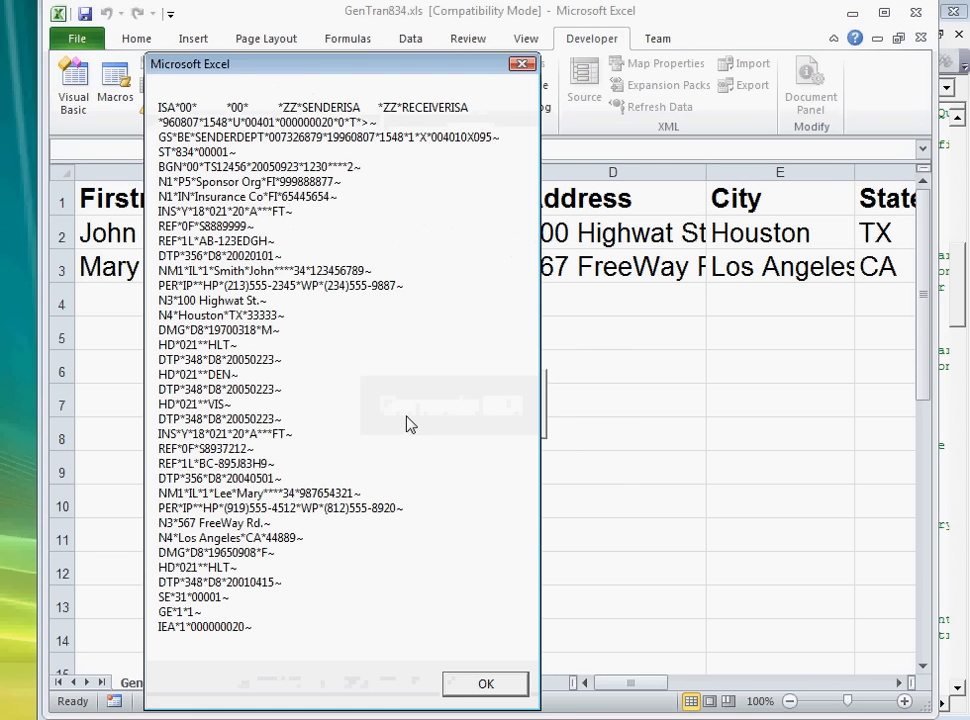
click(485, 683)
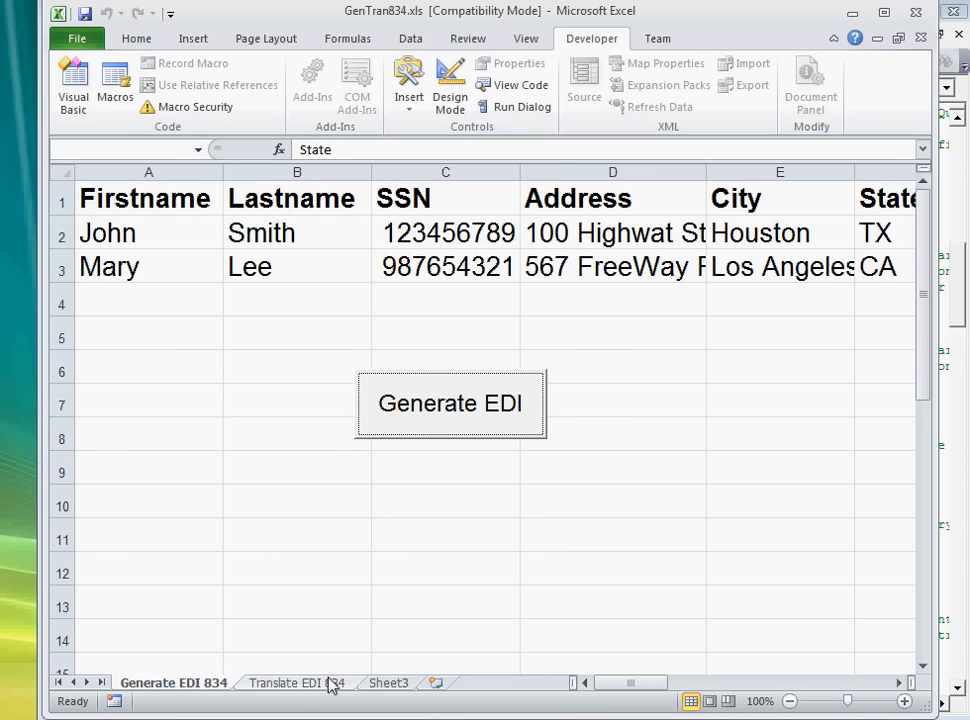